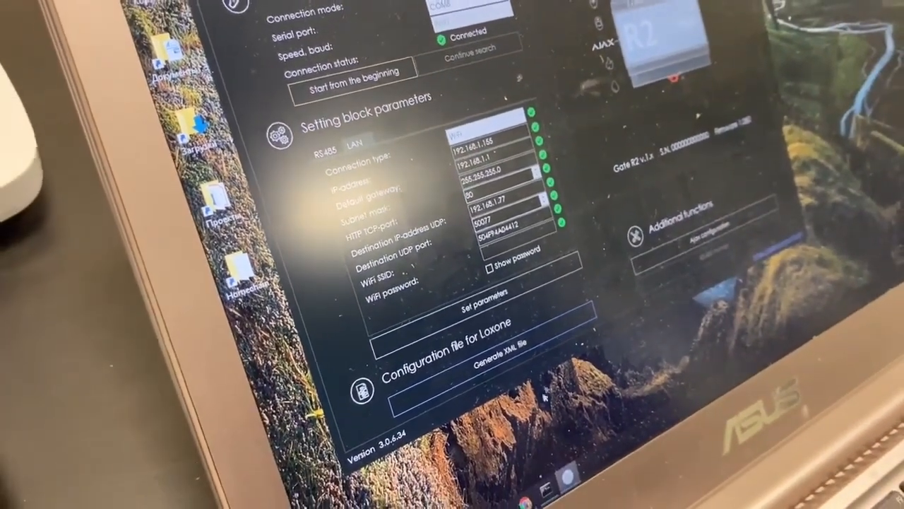
Generate the Loxone XML configuration file from the Gate's current connection settings
left_click(500, 363)
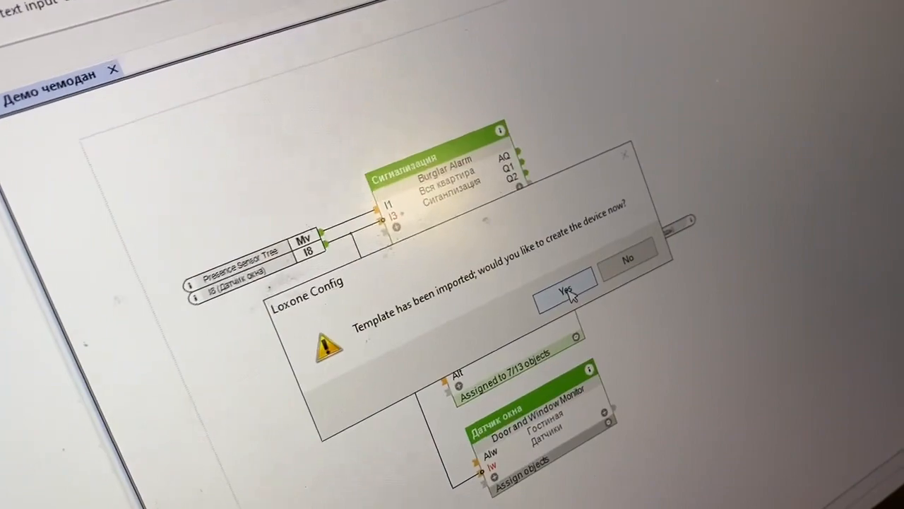
Confirm creating the Ajax Gate device from the imported template
left_click(565, 291)
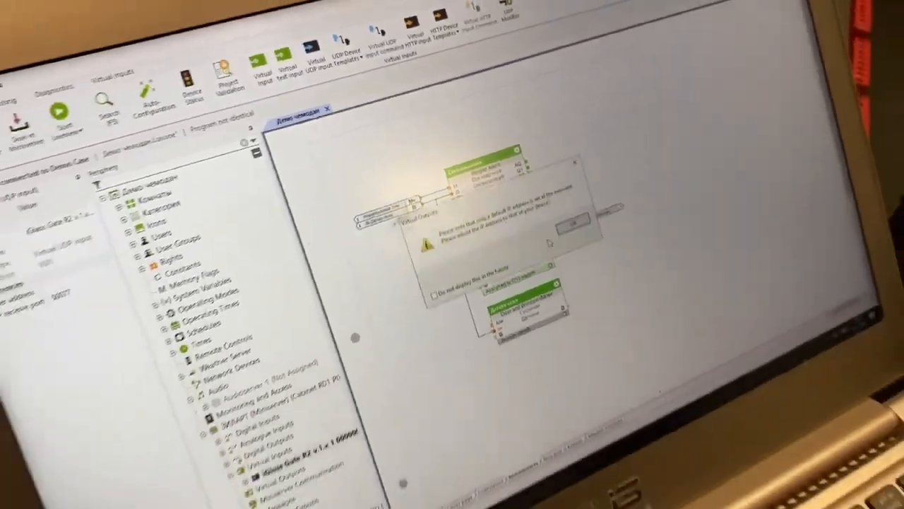